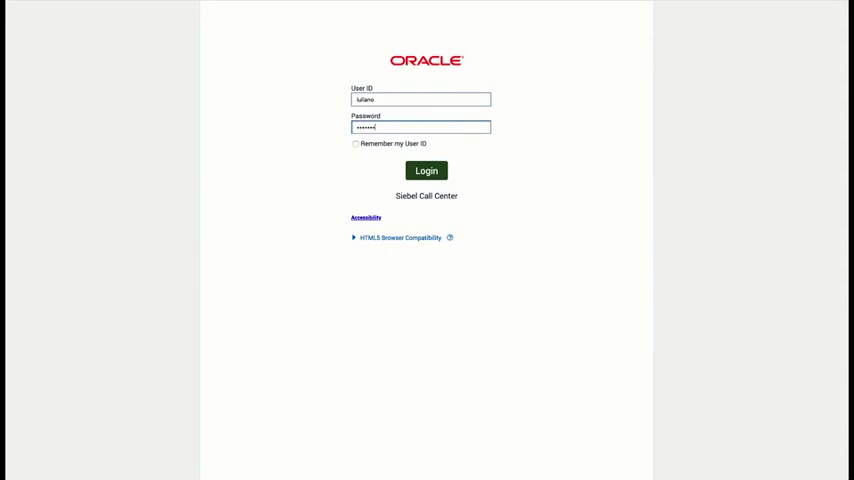
Step: Log in to Siebel Call Center with the entered user ID and password
click(424, 170)
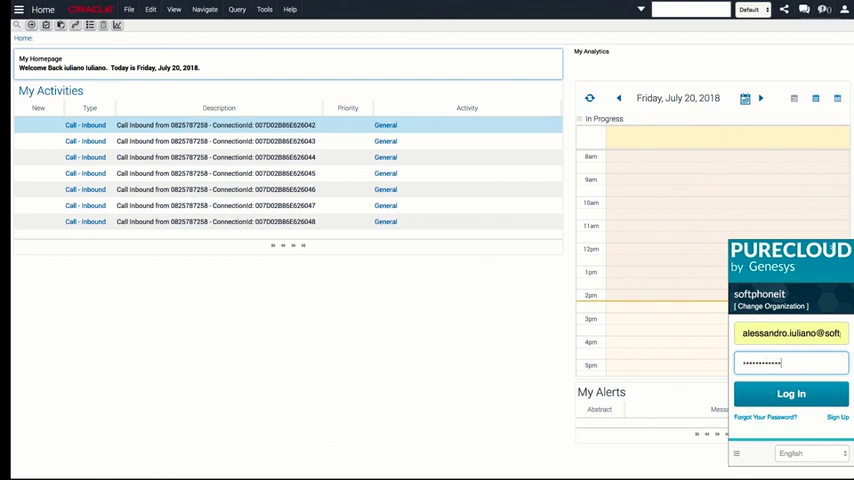
Step: Sign in to the PureCloud softphone, reaching connected On Queue status
click(790, 392)
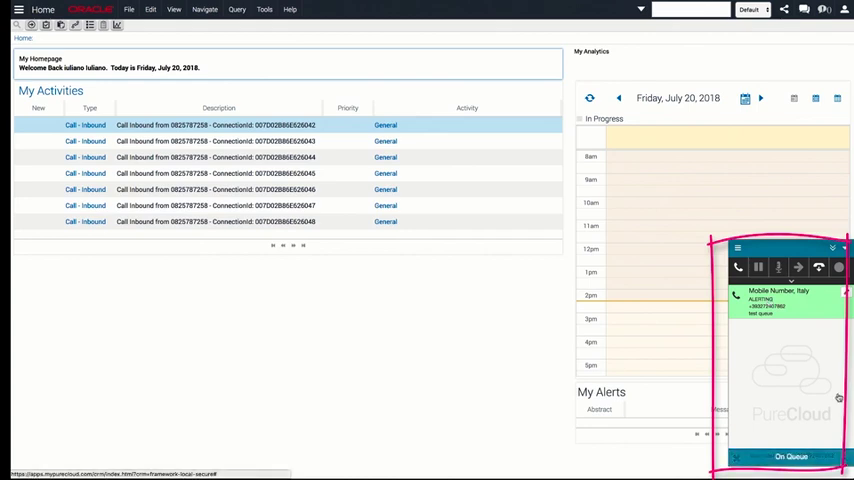
Step: Open the caller's matching contact record from the PureCloud interaction and use the softphone call controls
click(738, 268)
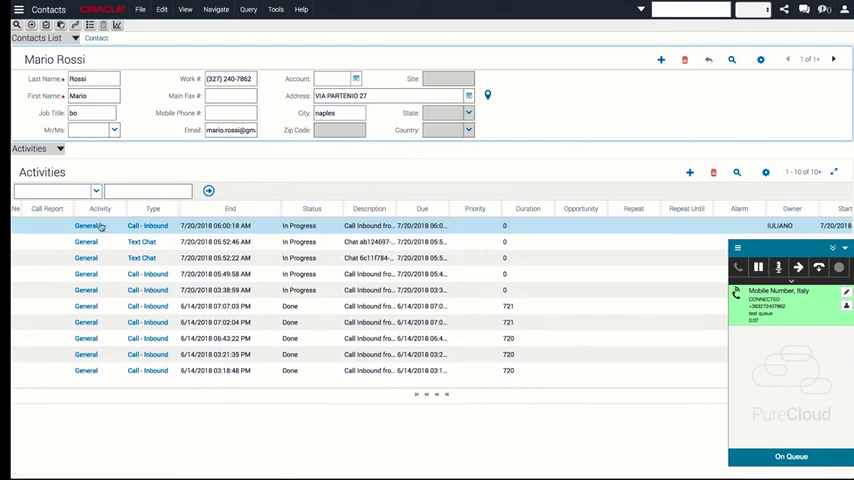
mouse_move(482, 230)
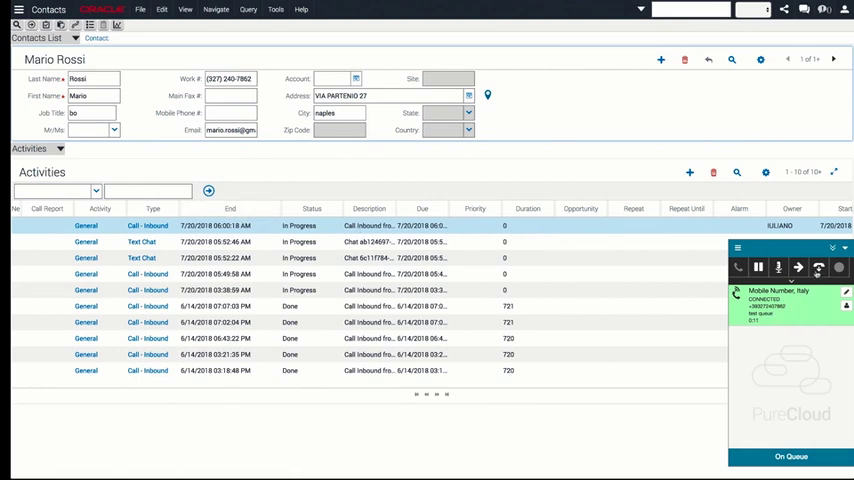
click(818, 268)
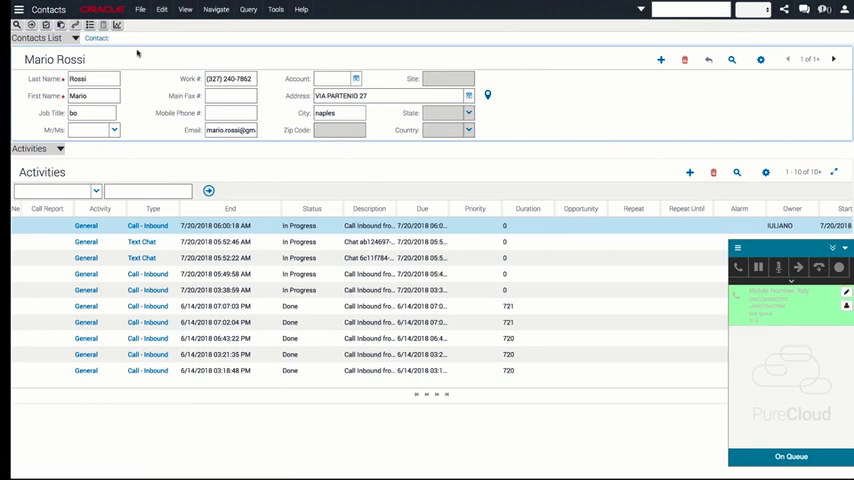
Step: Navigate to the Contacts screen via the site map before accepting Mario Rossi's incoming chat
click(18, 8)
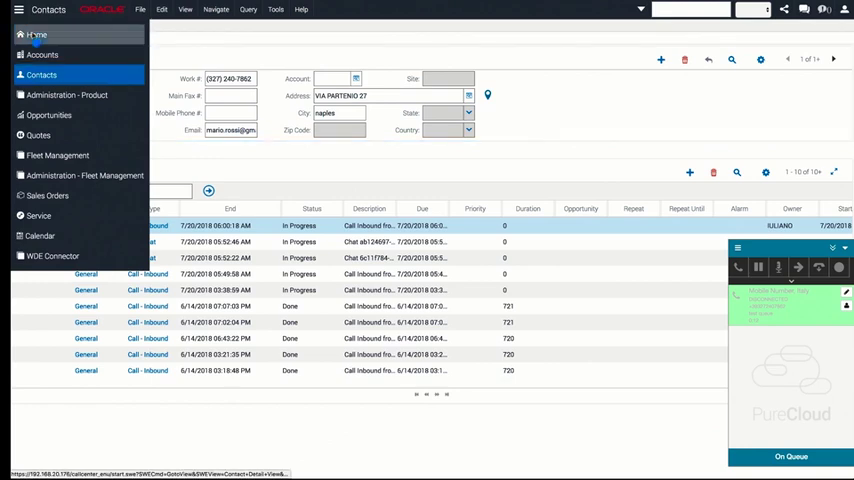
click(36, 36)
text(a)
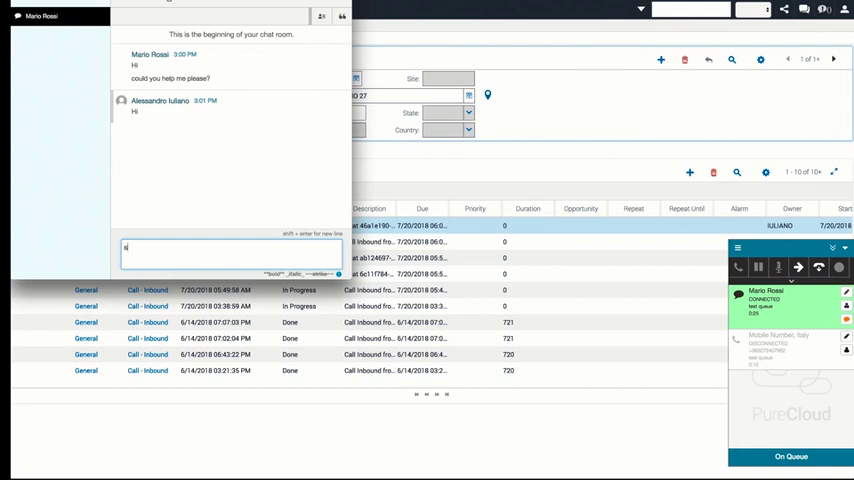
Step: Reply 'sure' to Mario Rossi in the PureCloud chat window
text(ur)
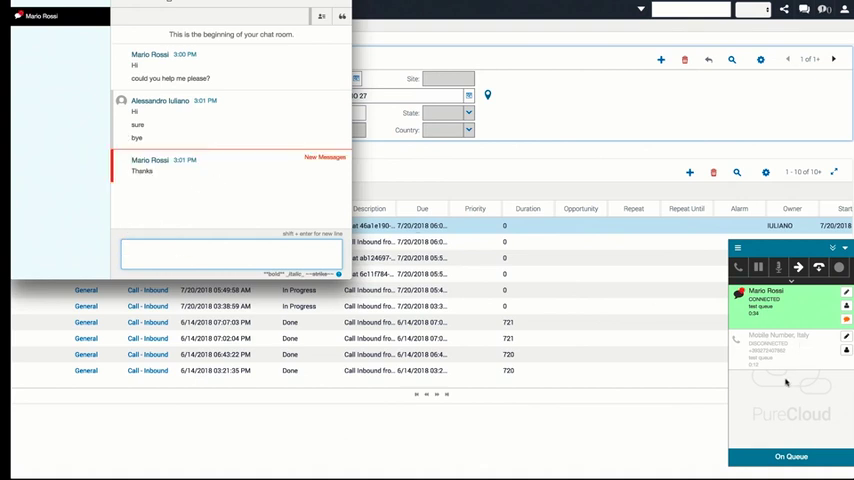
mouse_move(808, 388)
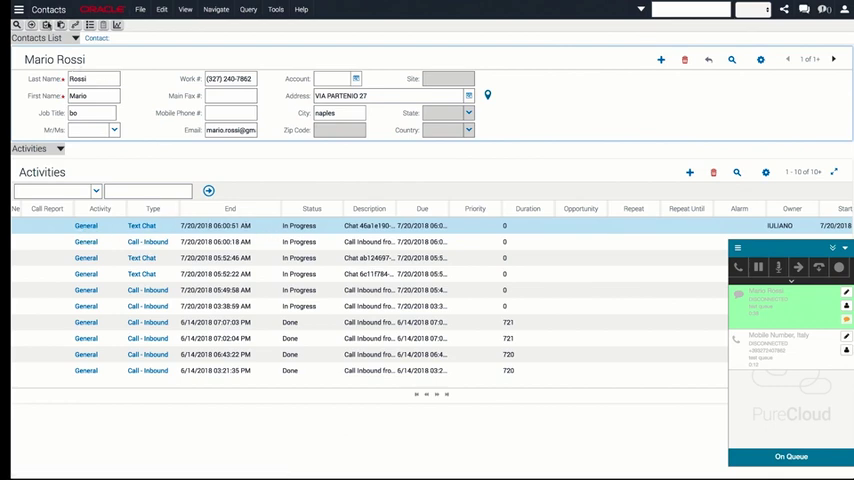
Step: Navigate via the site map to Home, then to the Contacts home page listing Mario Rossi
click(18, 8)
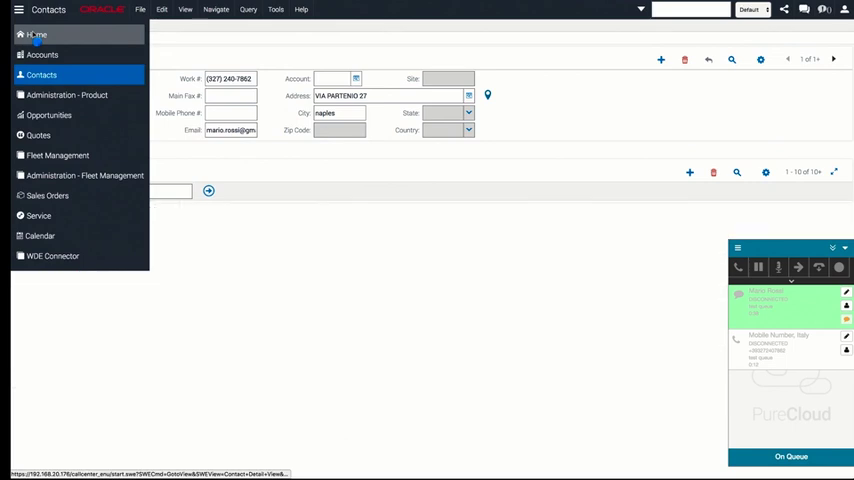
click(22, 38)
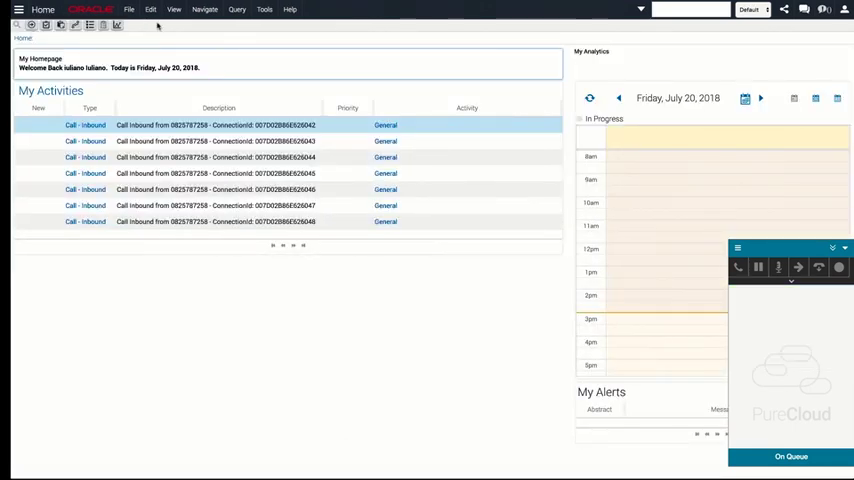
click(18, 10)
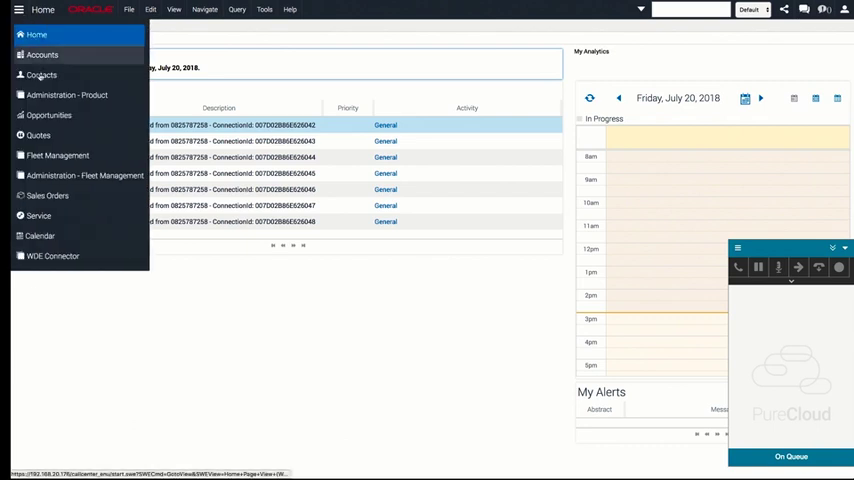
click(42, 76)
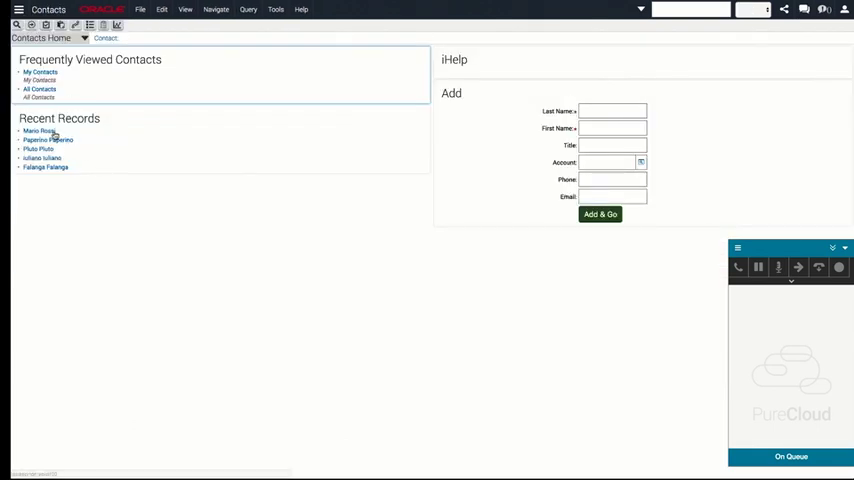
Step: Open Mario Rossi from Recent Records and dial his Work # with the Ctrl+M click-to-call shortcut
click(38, 132)
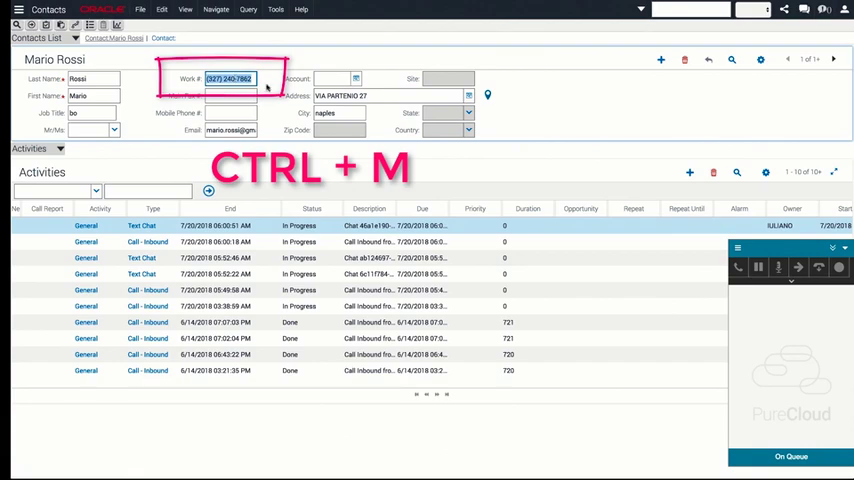
key(ctrl+m)
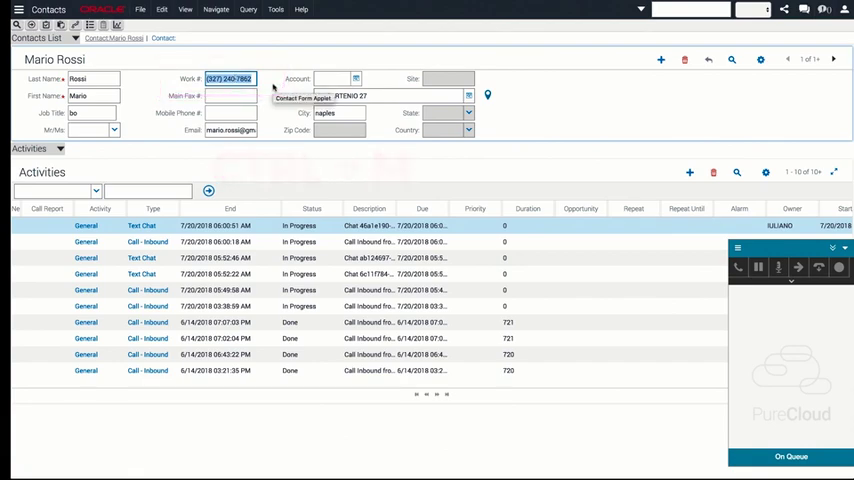